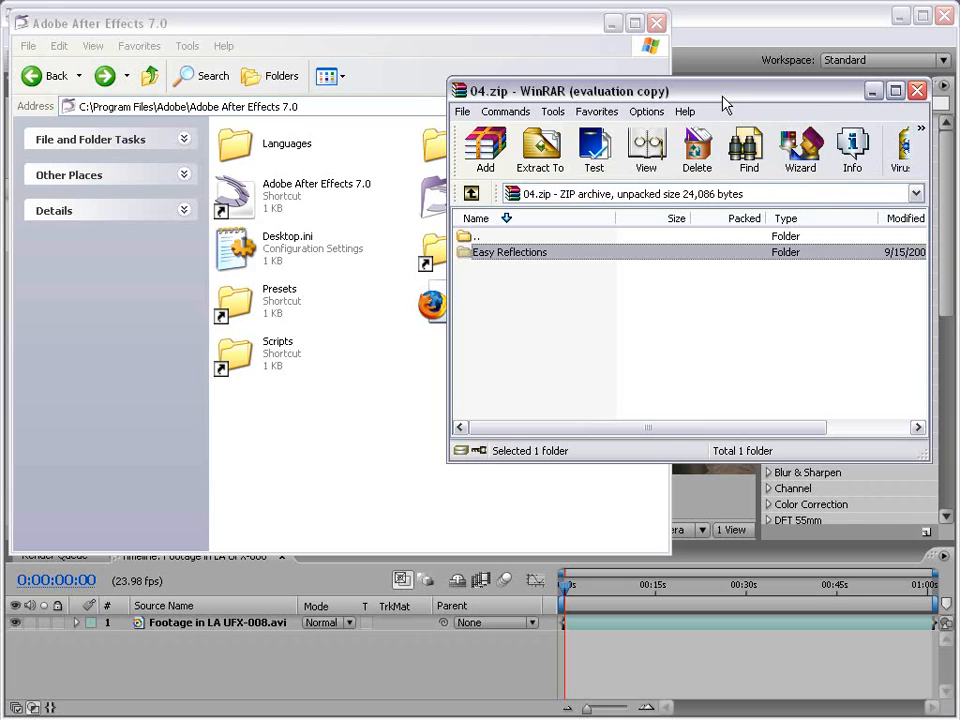
{"action": "mouse_move", "coordinate": [508, 110]}
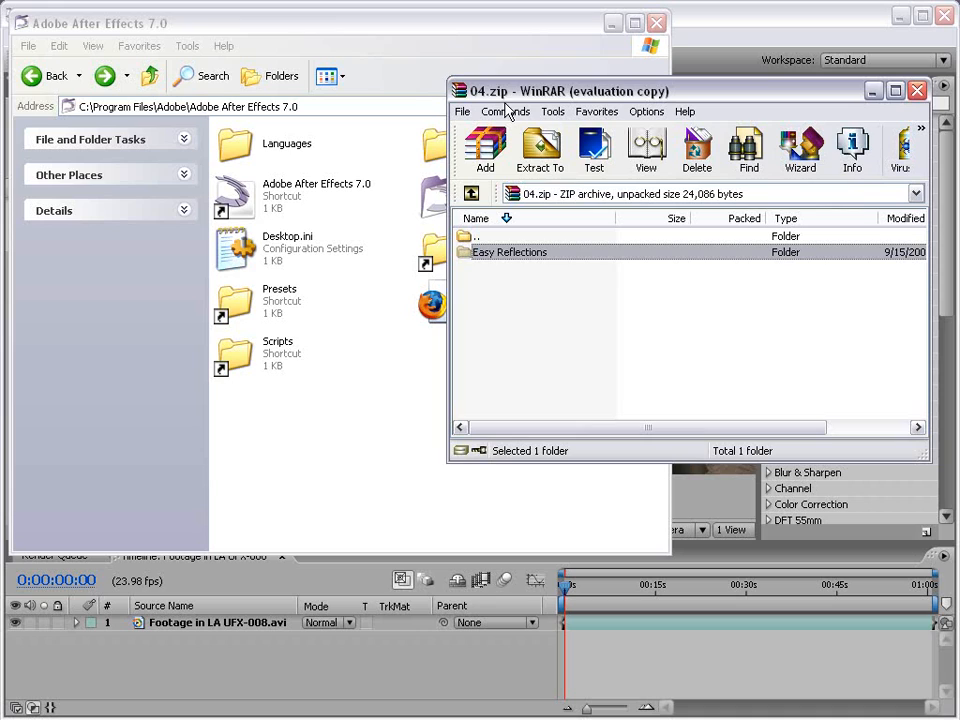
{"action": "mouse_move", "coordinate": [532, 306]}
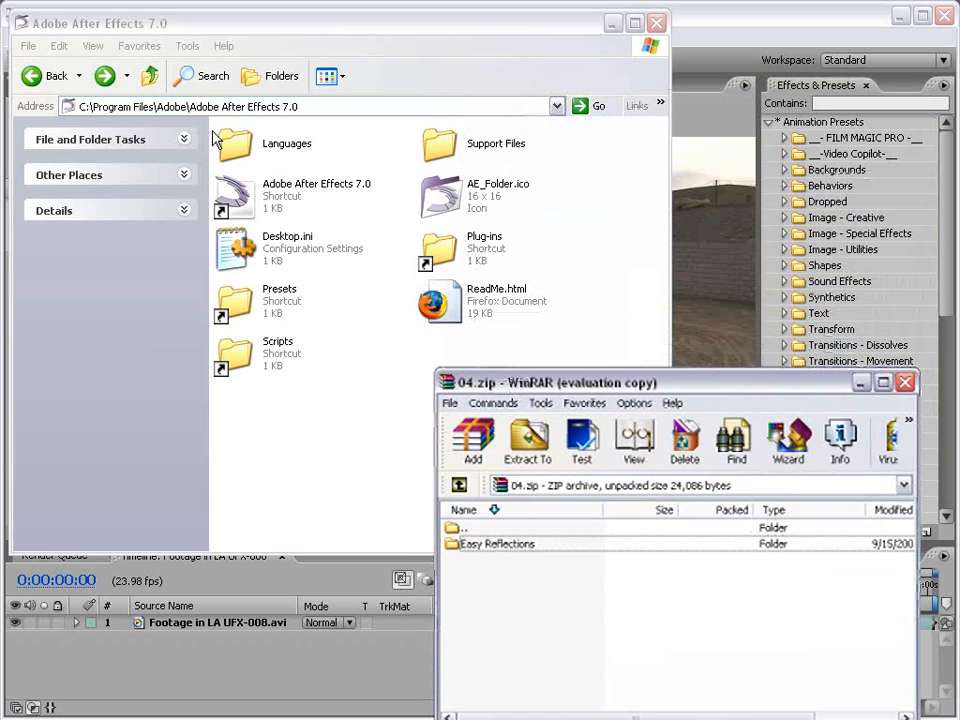
{"action": "left_click", "coordinate": [496, 544]}
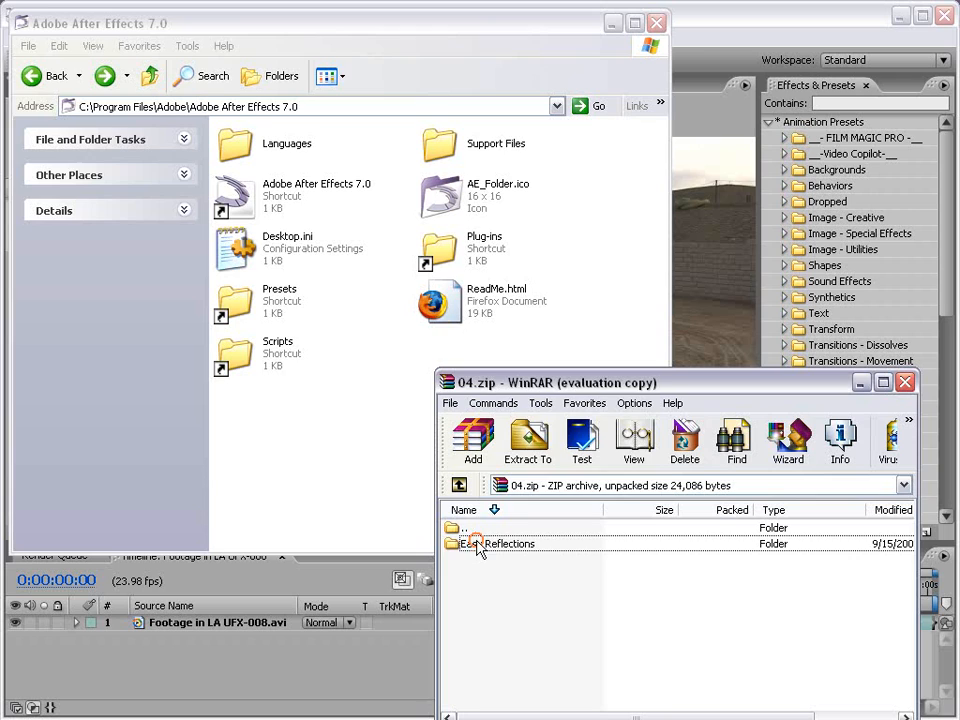
{"action": "double_click", "coordinate": [280, 300]}
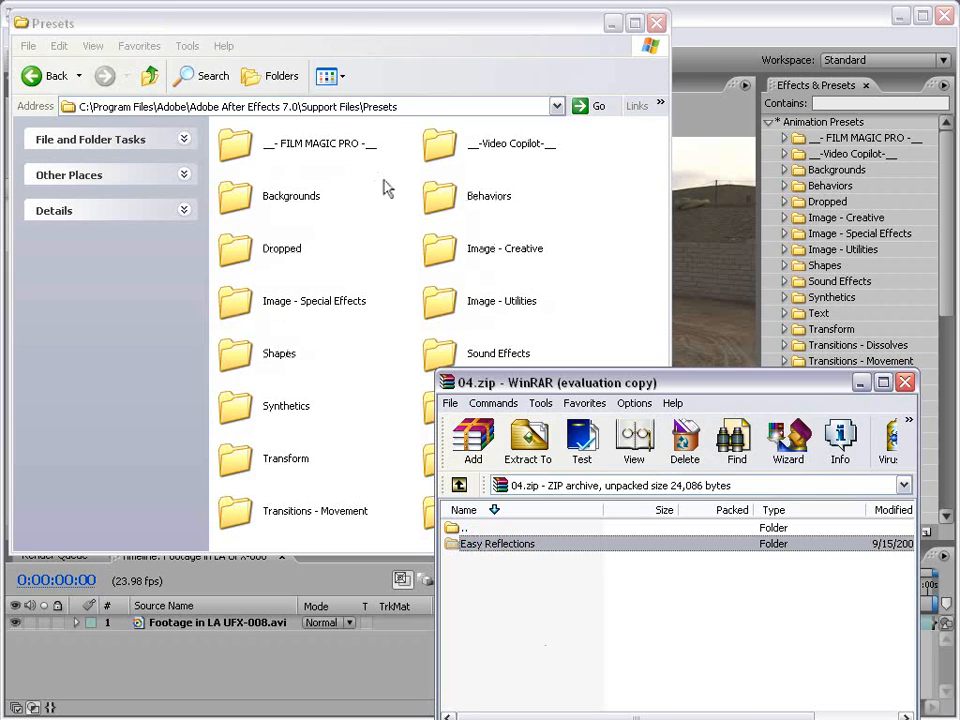
{"action": "mouse_move", "coordinate": [480, 156]}
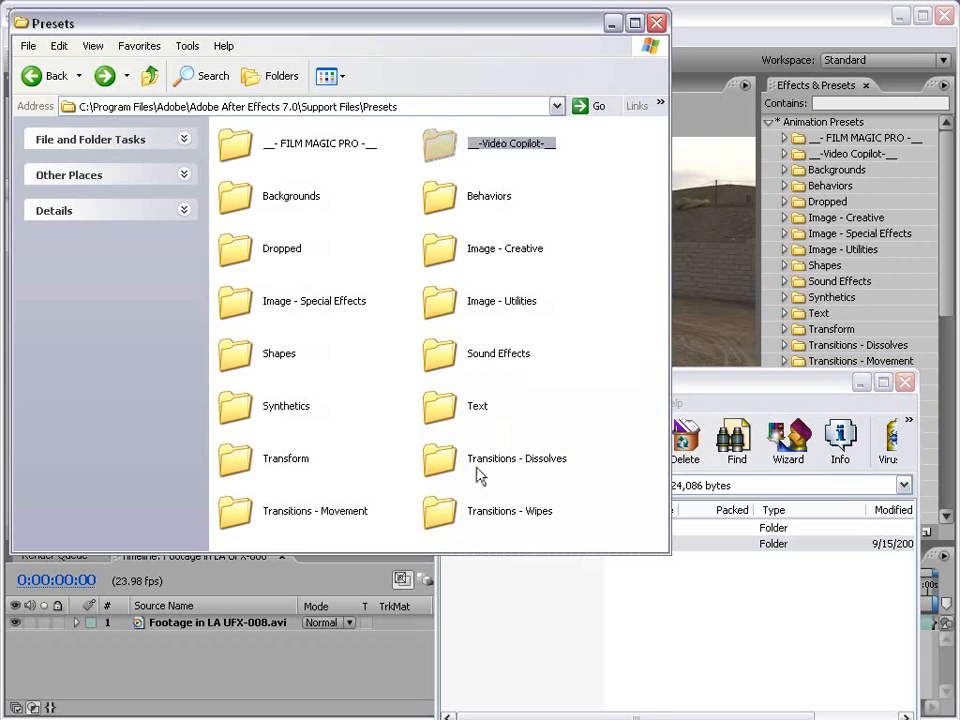
{"action": "mouse_move", "coordinate": [290, 112]}
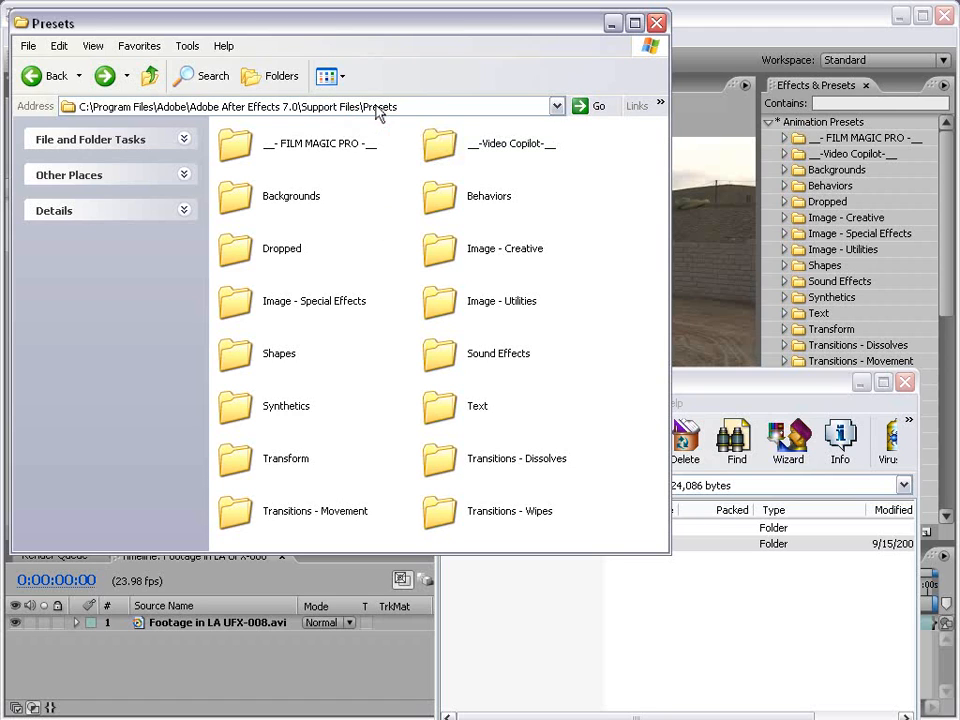
{"action": "left_click", "coordinate": [32, 76]}
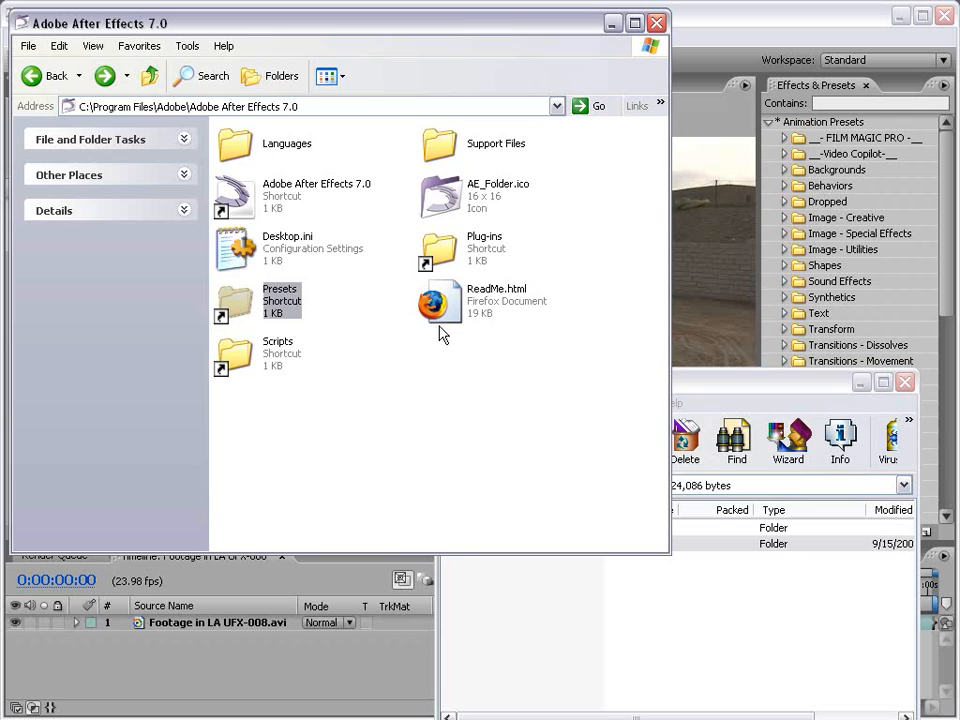
Bring up the Effects & Presets panel menu to reach Refresh List.
{"action": "double_click", "coordinate": [496, 144]}
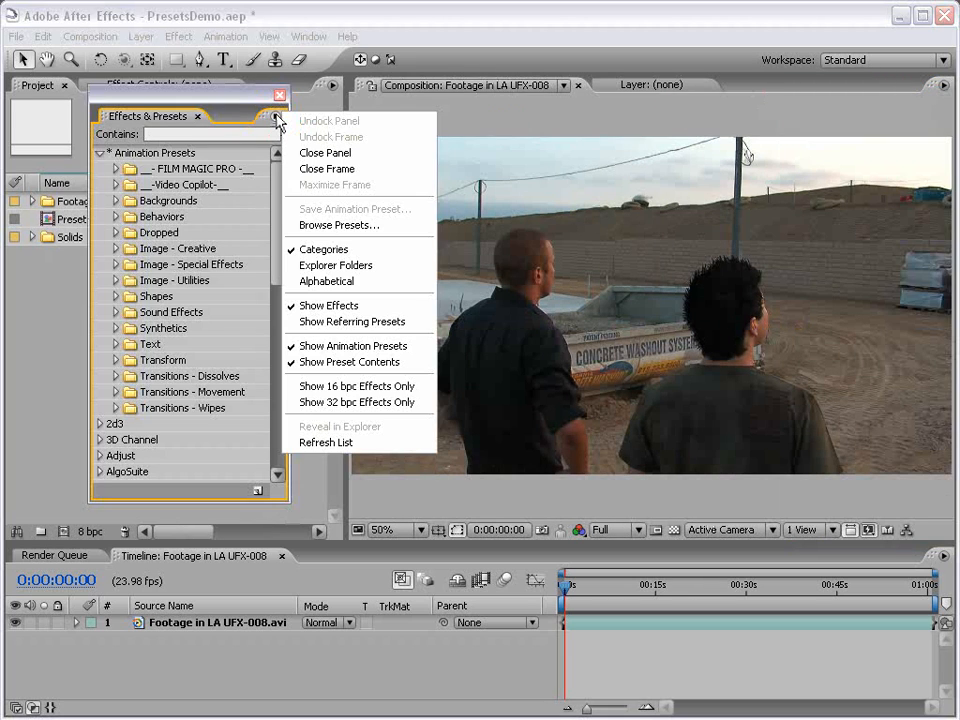
{"action": "mouse_move", "coordinate": [326, 442]}
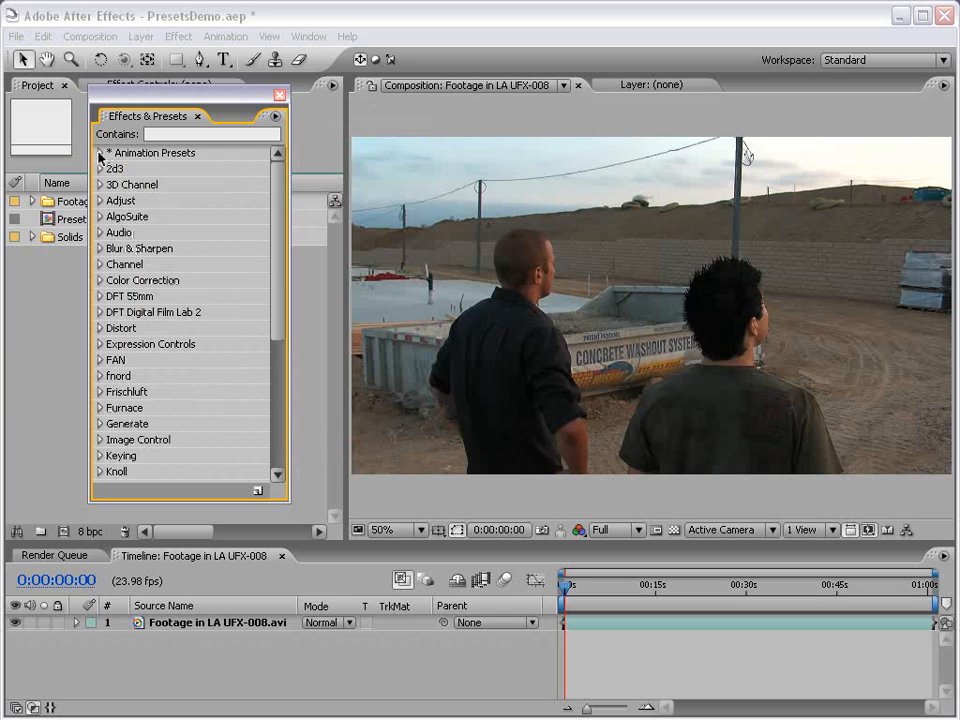
Expand Animation Presets and the Video Copilot folder, with After Shake collapsed.
{"action": "left_click", "coordinate": [100, 152]}
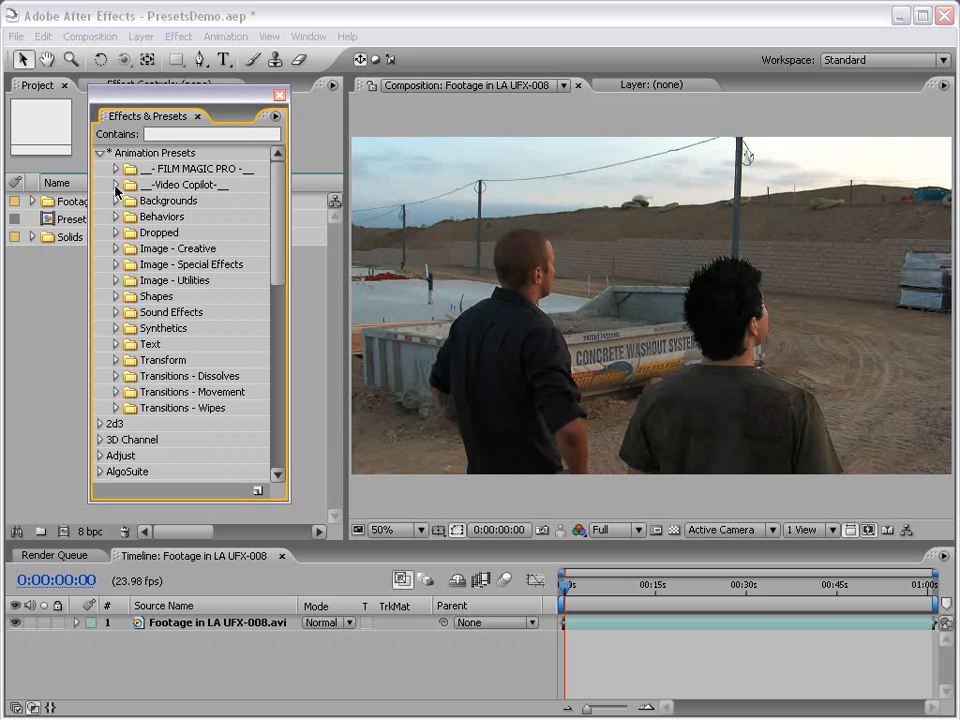
{"action": "left_click", "coordinate": [116, 184]}
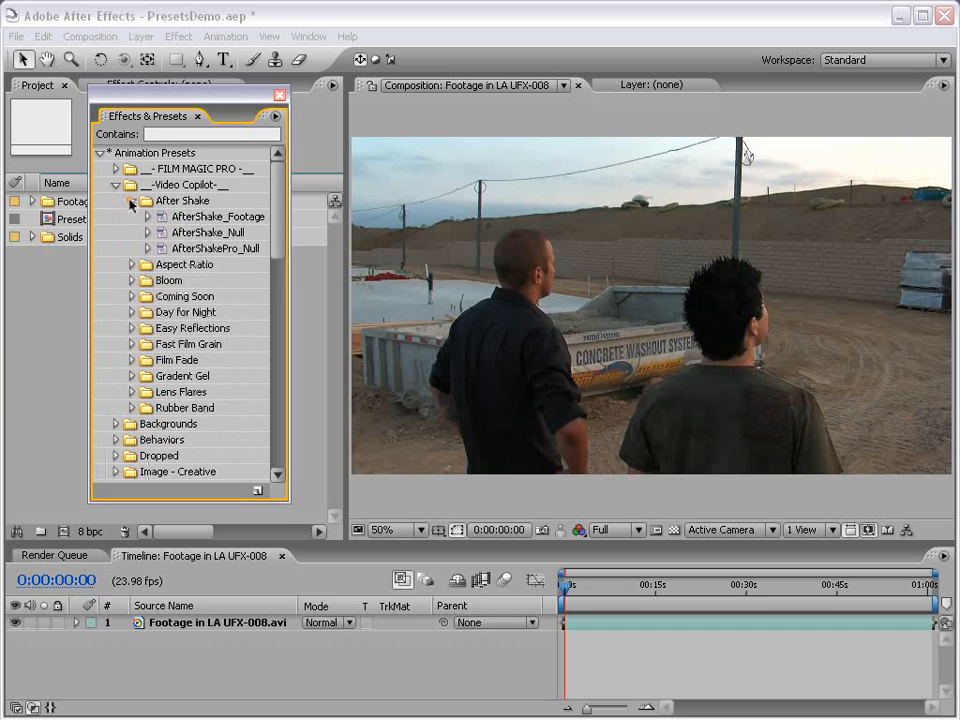
{"action": "left_click", "coordinate": [132, 200]}
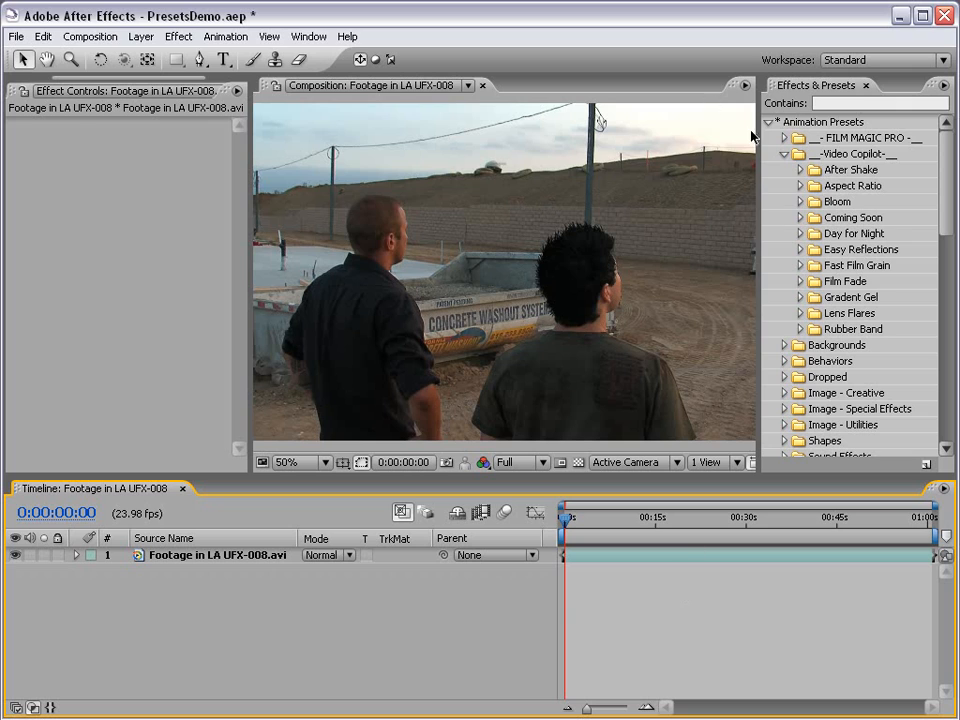
Apply the 2.40 Aspect Ratio preset from the Aspect Ratio folder to the footage, then remove it.
{"action": "left_click", "coordinate": [800, 184]}
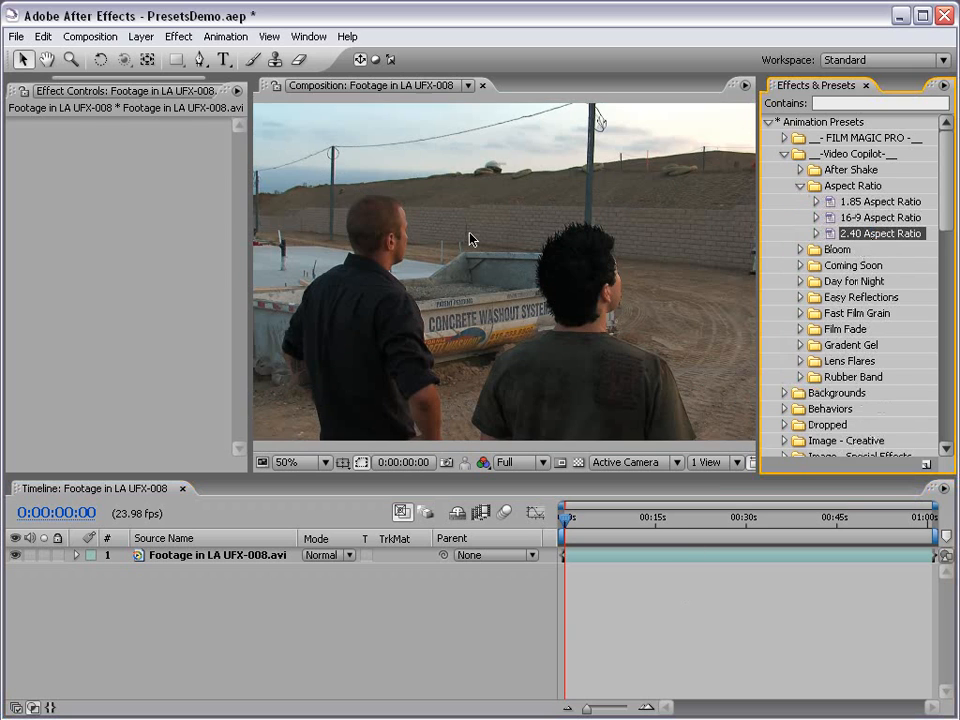
{"action": "double_click", "coordinate": [882, 232]}
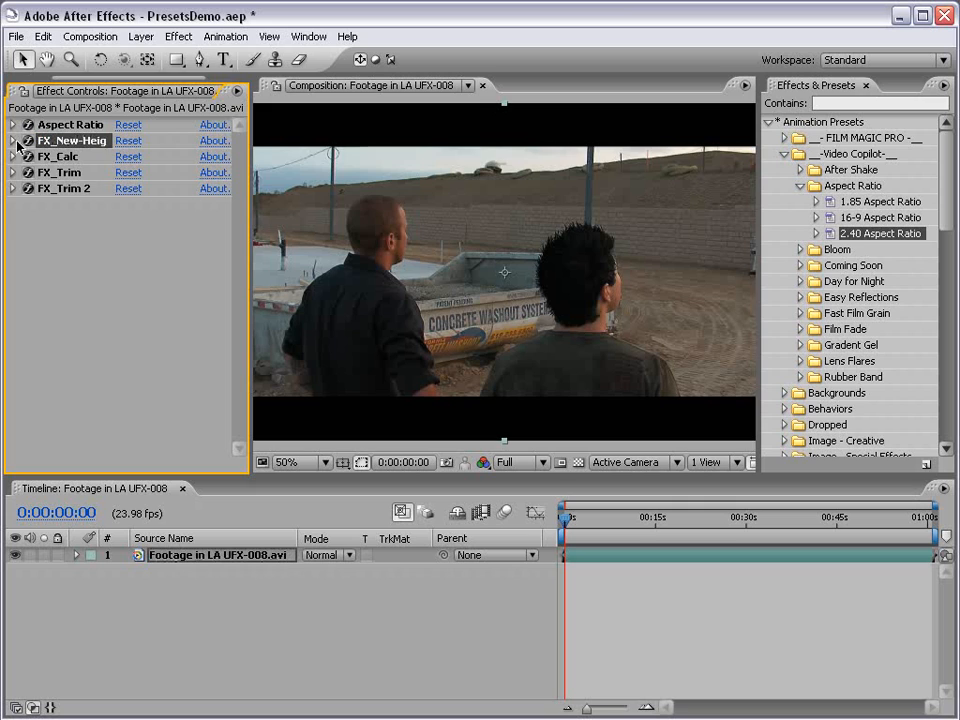
{"action": "left_click", "coordinate": [12, 140]}
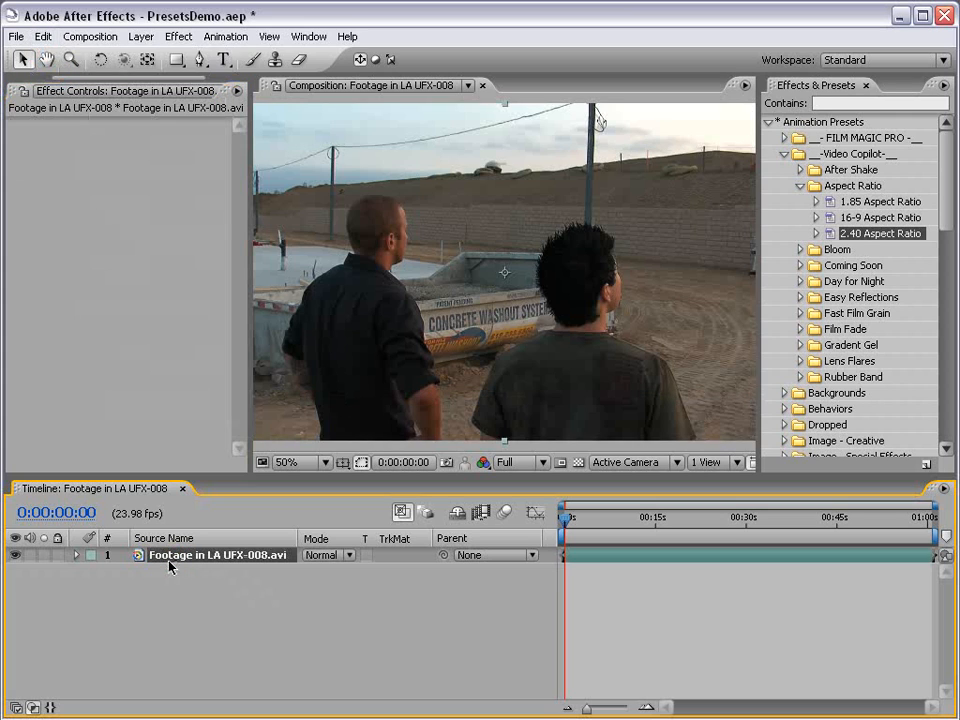
{"action": "left_click", "coordinate": [76, 556]}
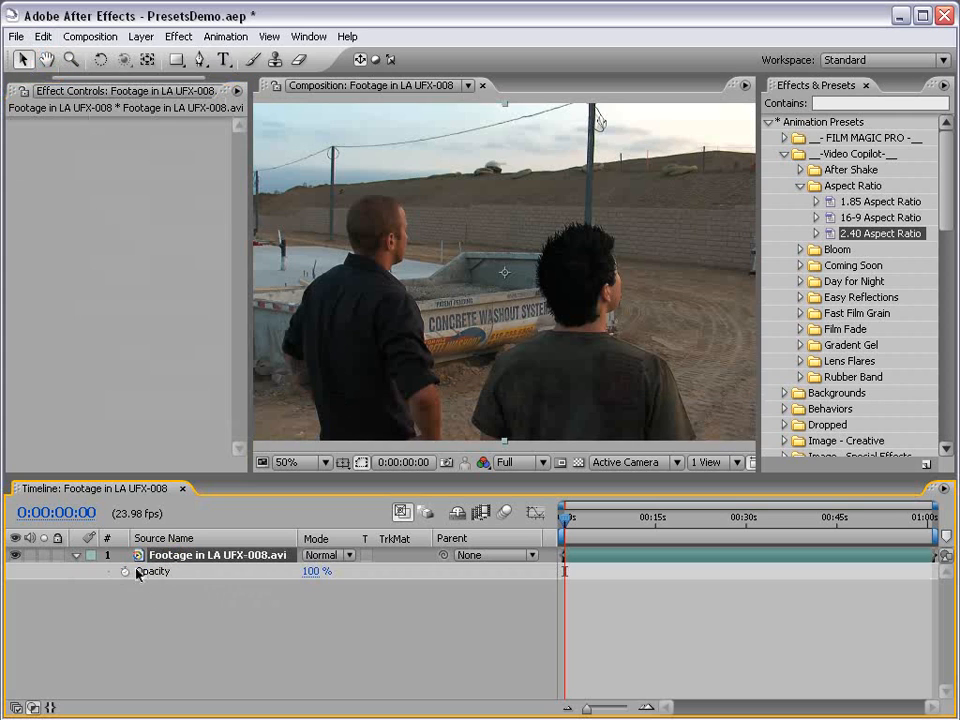
{"action": "left_click", "coordinate": [76, 556]}
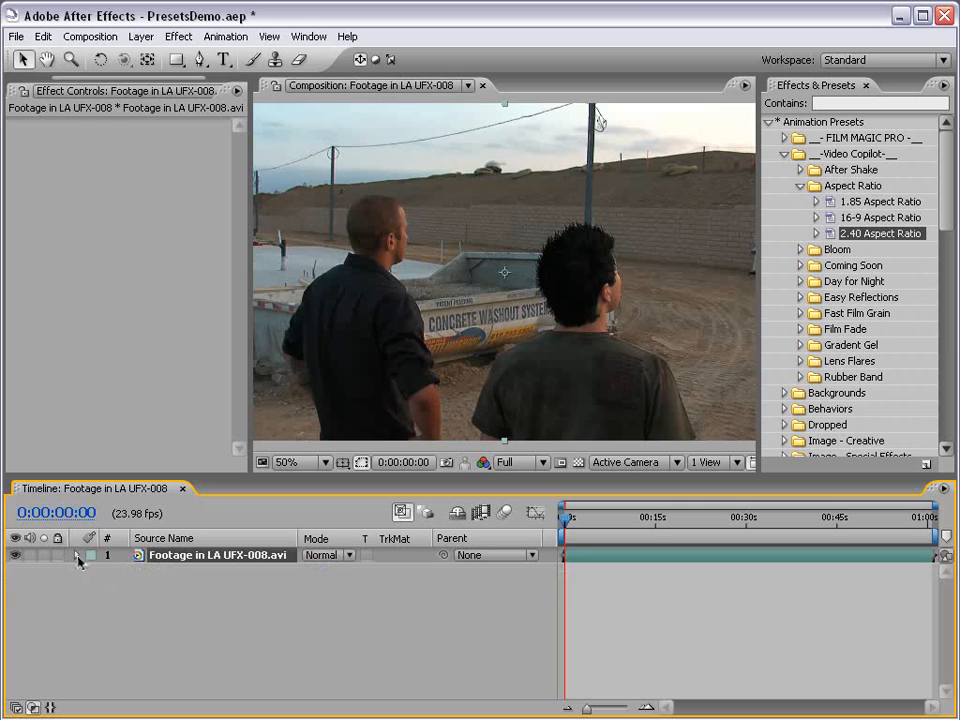